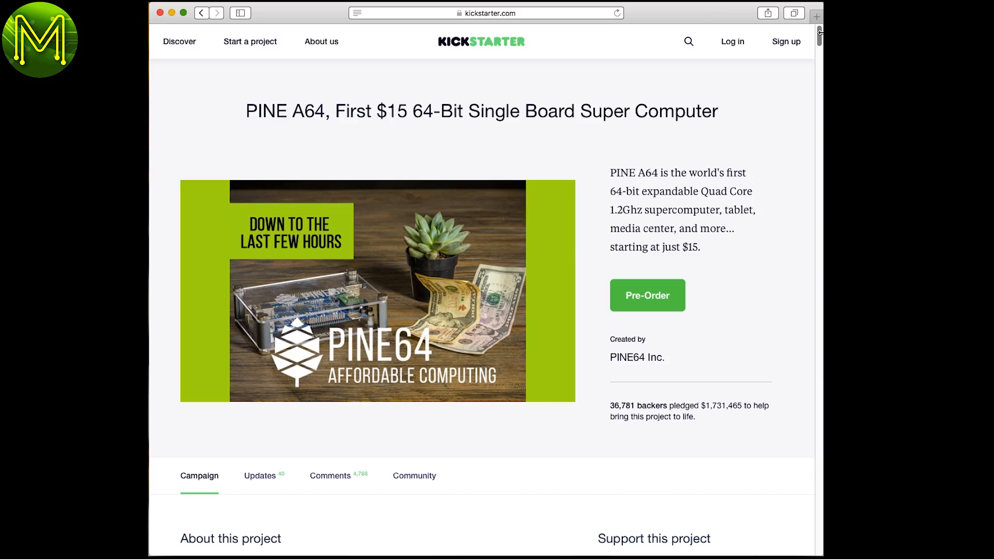
- Scroll the PINE A64 Kickstarter page past the pledge tiers to the Raspberry Pi comparison table
scroll("down", 3)
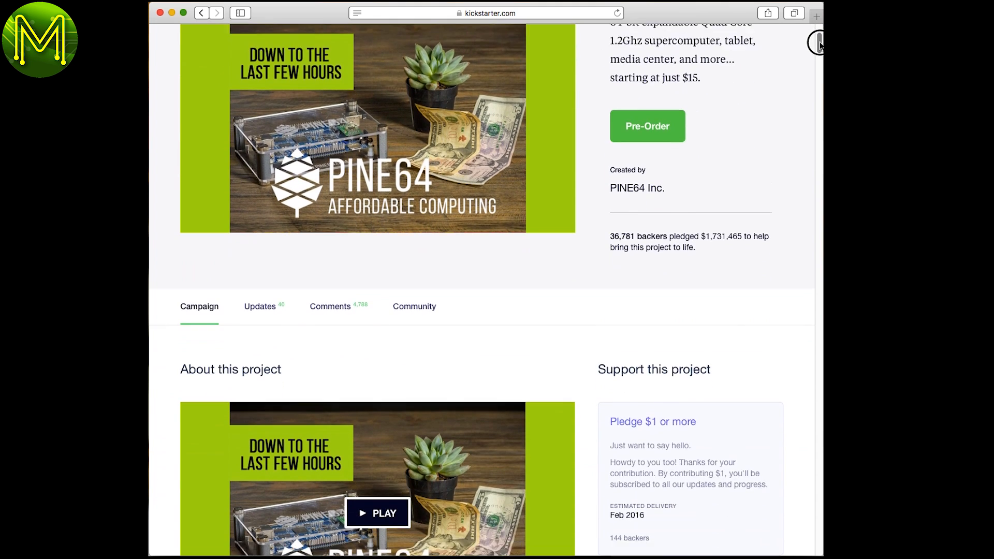
scroll("down", 3)
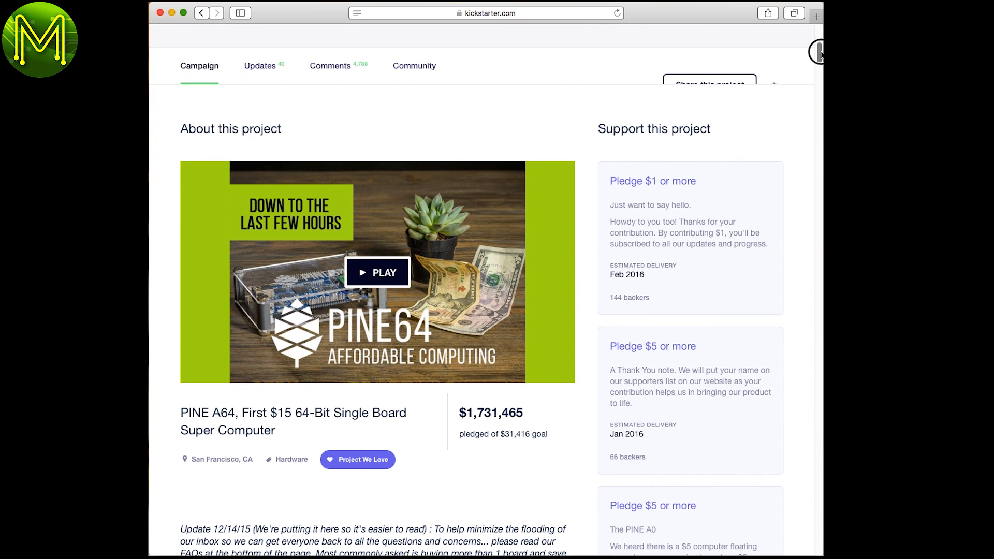
scroll("down", 3)
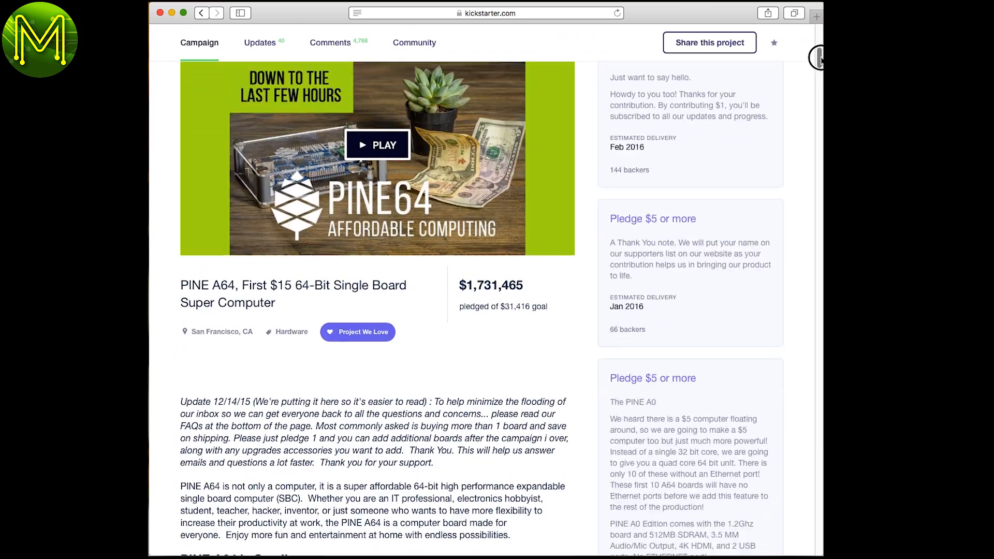
scroll("down", 3)
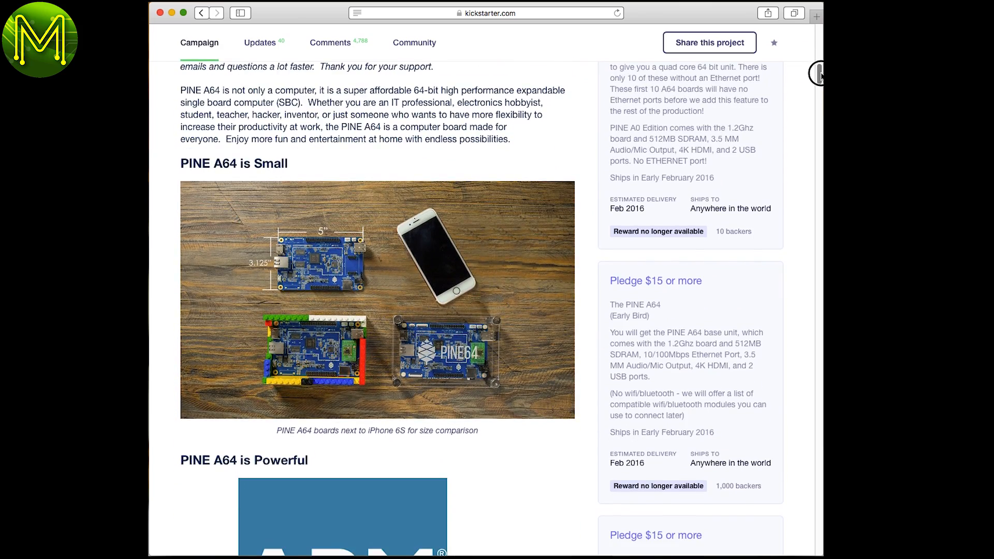
scroll("down", 3)
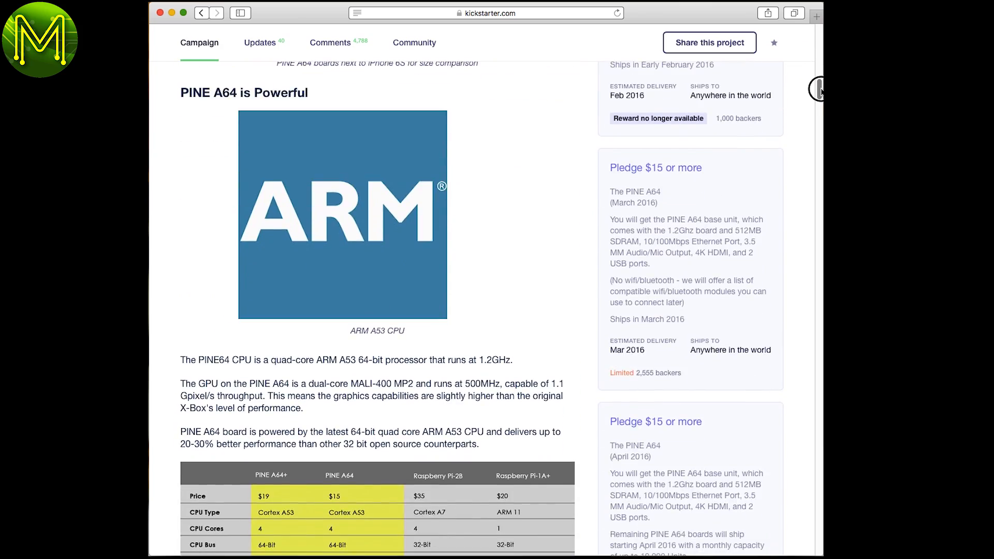
scroll("down", 3)
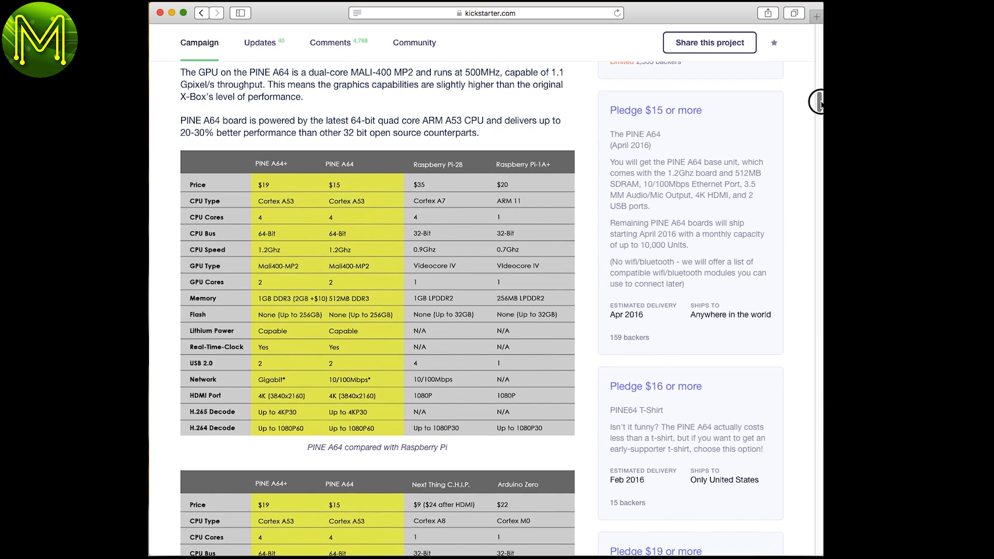
scroll("down", 3)
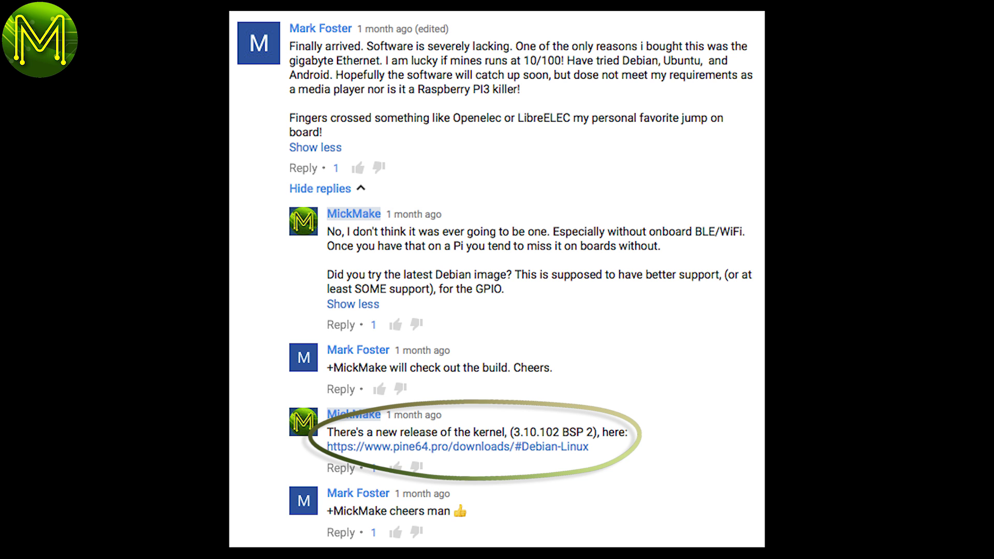
left_click(459, 446)
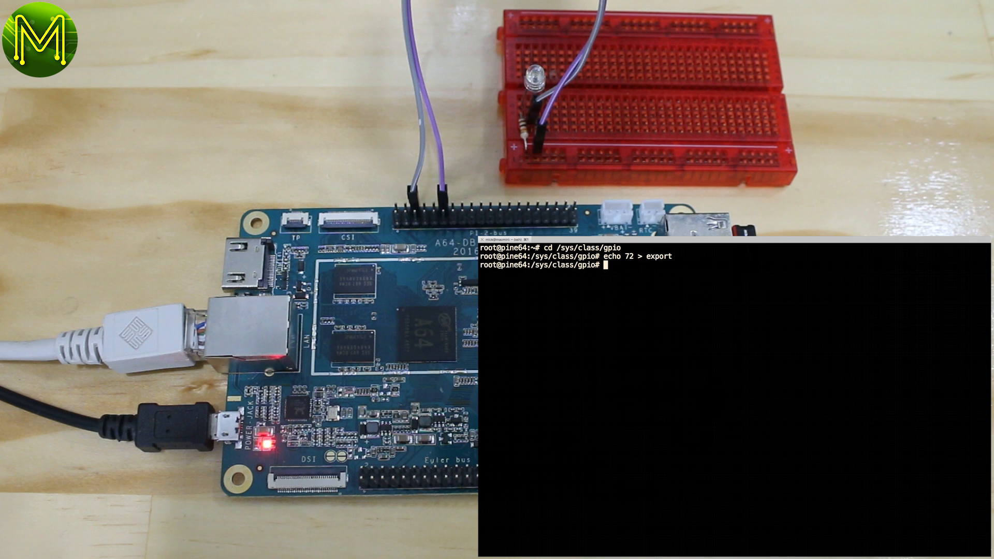
- List the GPIO directory and write 0 to gpio72/value to switch the LED off
type("ls -l")
type("echo 1 > gpio72/valu")
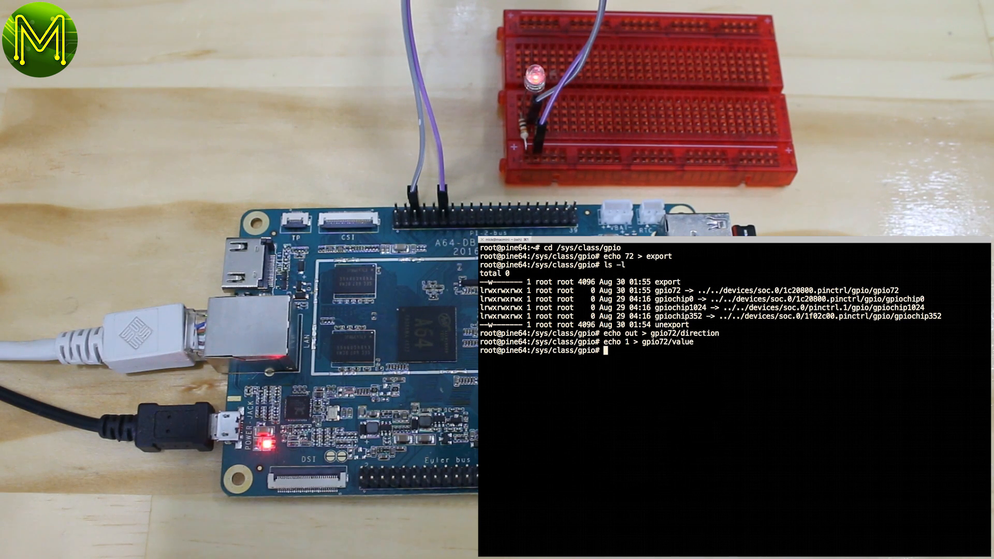
type("echo 0 > gpio72/value")
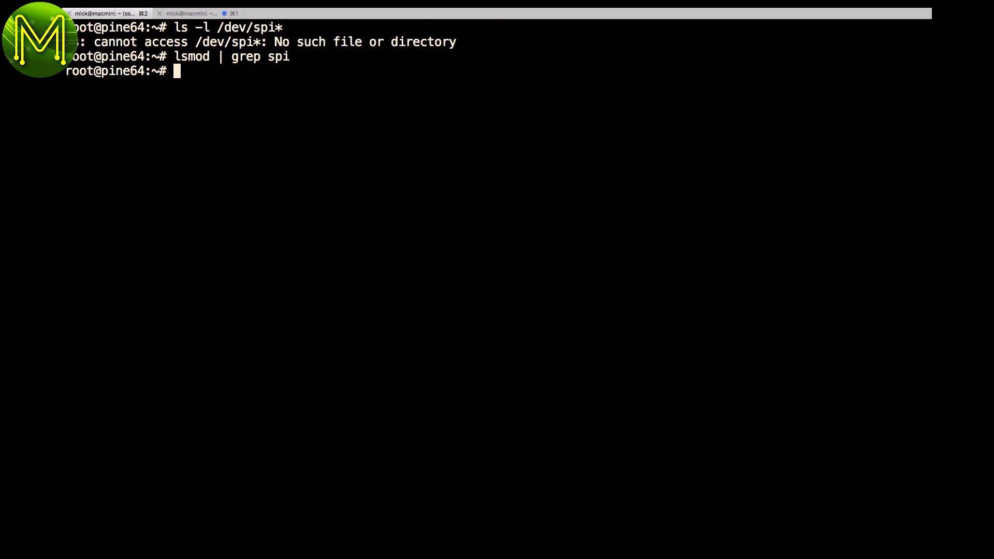
- Load the spidev module and run the update to kernel 3.10.102-3
type("modprobe spidev")
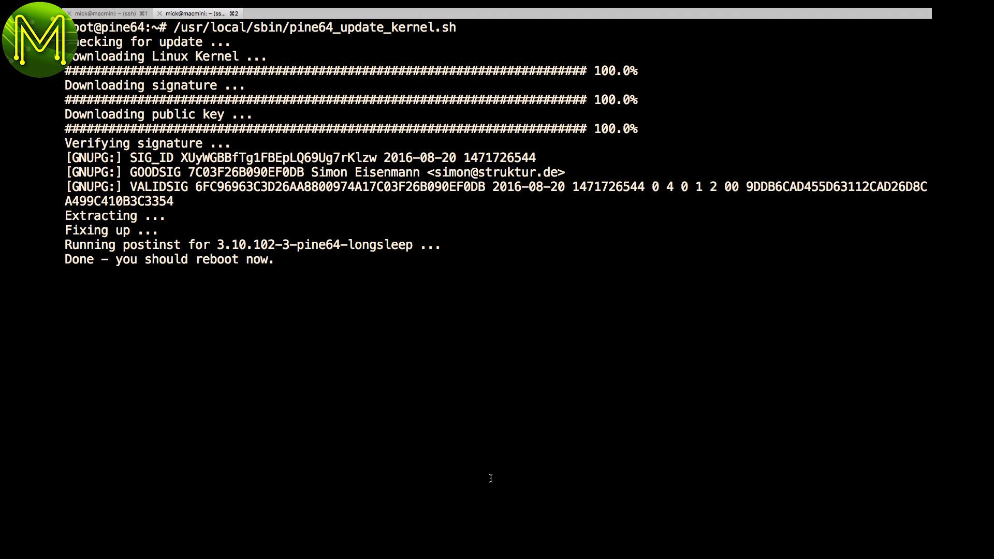
key("Return")
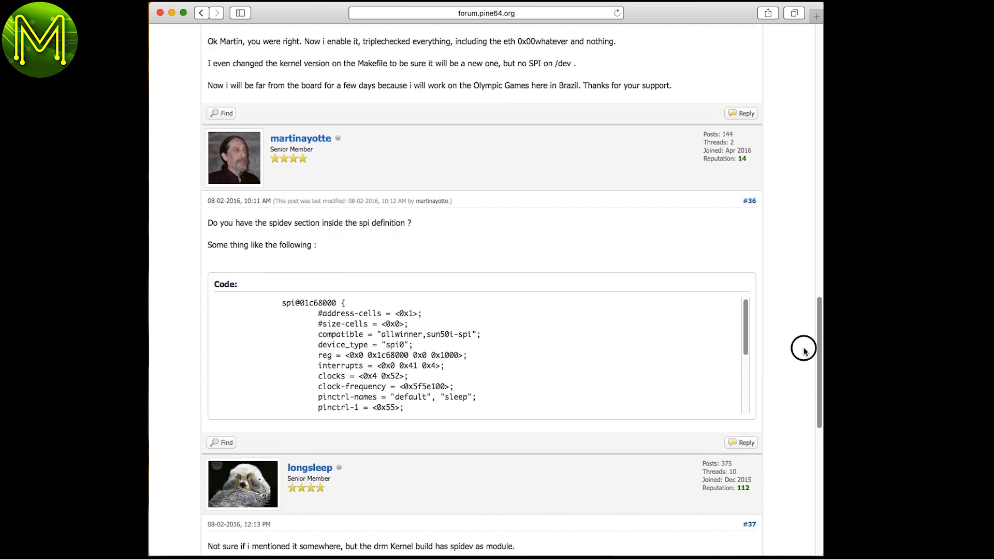
- Scroll the Pine64 forum thread to post #36 with the spi@01c68000 block
scroll("down", 3)
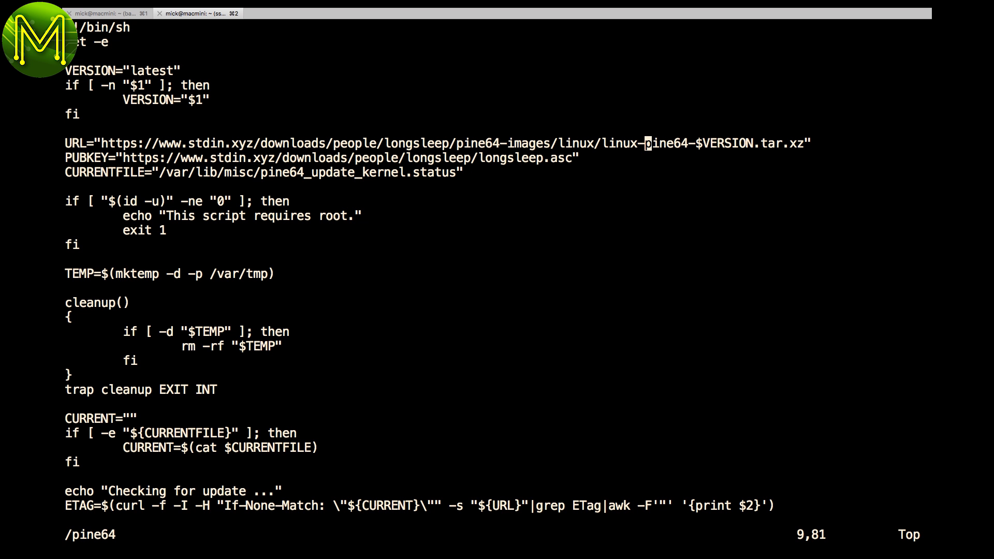
- Search pine64_update_kernel.sh in vim for the pine64 download URL line
type("dtb /root")
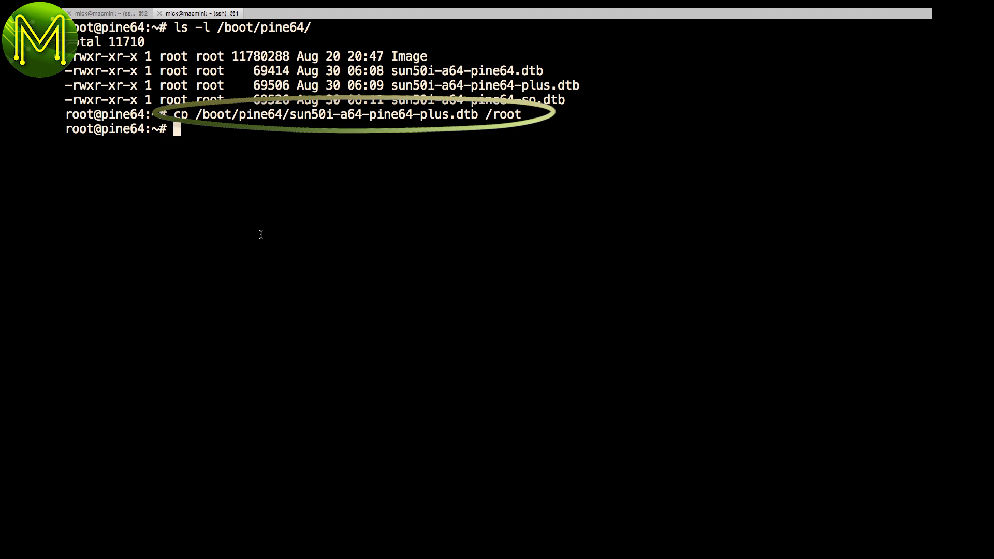
- Decompile sun50i-a64-pine64-plus.dtb into /tmp/temp.dts with dtc and open it in vi
type("dtc -I dtb -O dts -o /tmp/temp.dts /boot/pine64/sun50i-a64-pine64-plus.dtb")
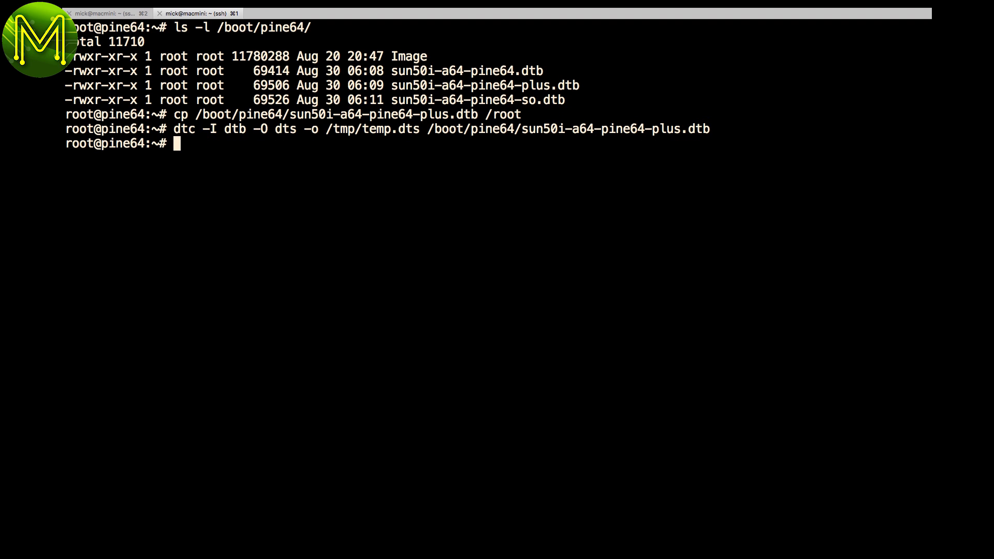
type("vi /tmp/temp.dts")
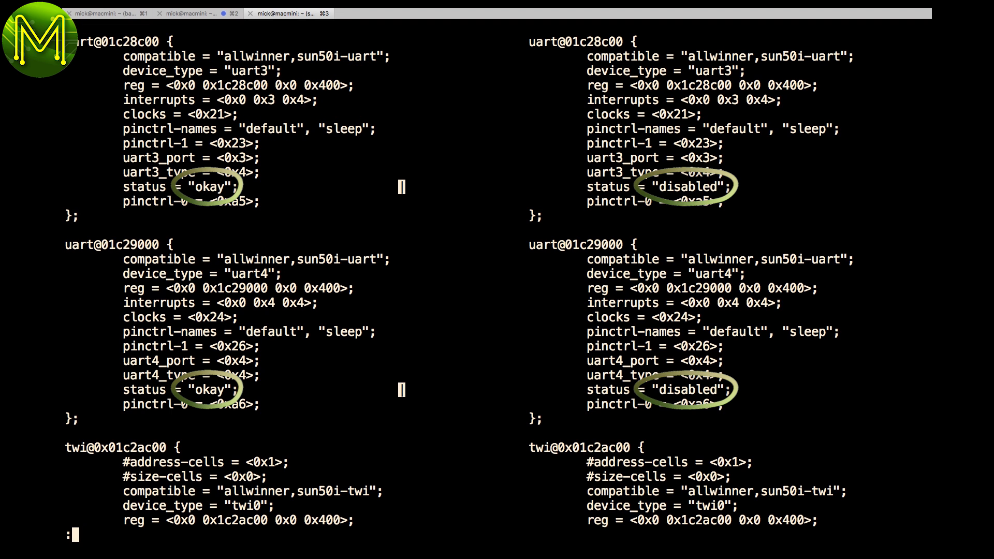
- Scroll the side-by-side .dts diff to the UART 3/4 and SPI node changes
scroll("down", 3)
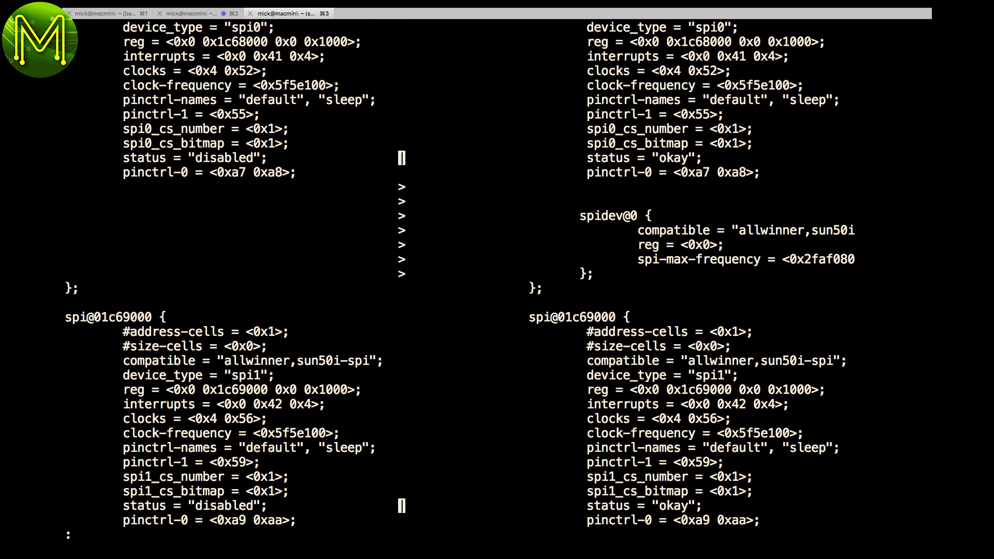
scroll("down", 3)
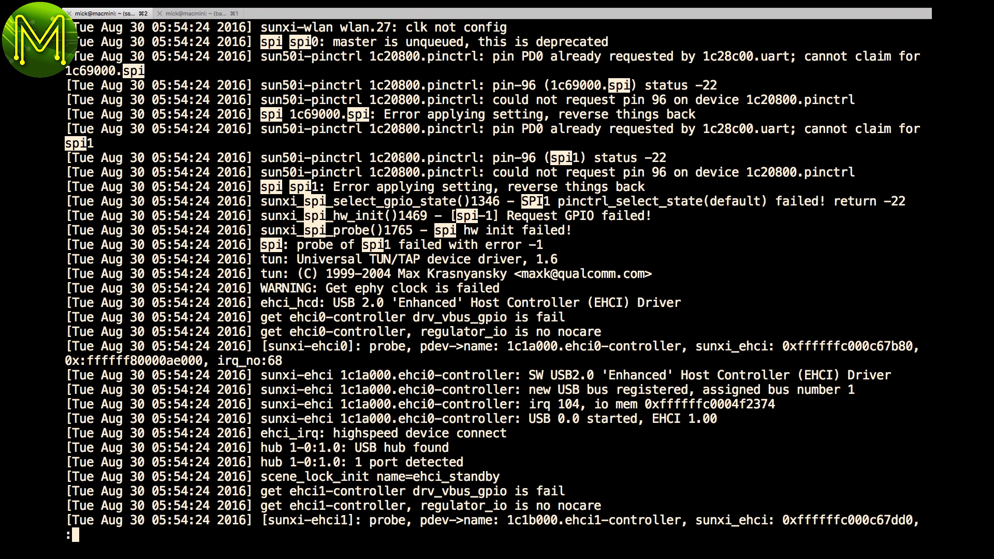
mouse_move(628, 301)
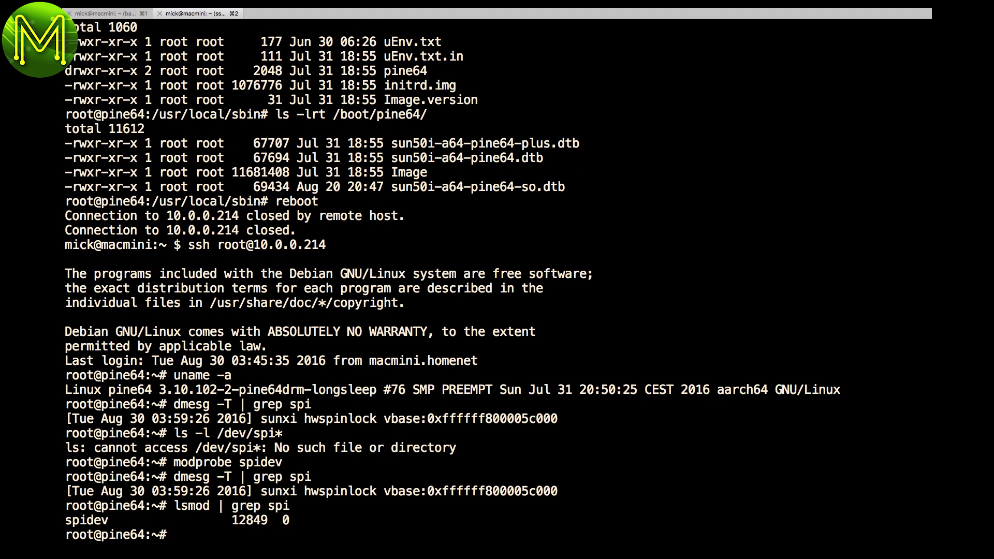
- Check /dev/spi for an SPI device on the rebooted drm kernel
type("ls -l /dev/spi")
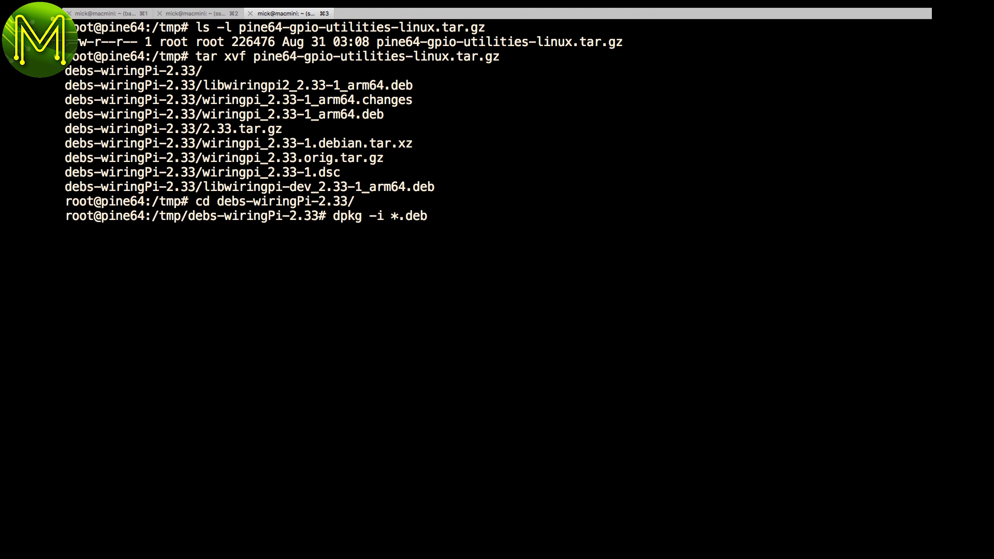
- Install the wiringPi 2.33 packages and try /usr/bin/gpio load i2cd
key("Return")
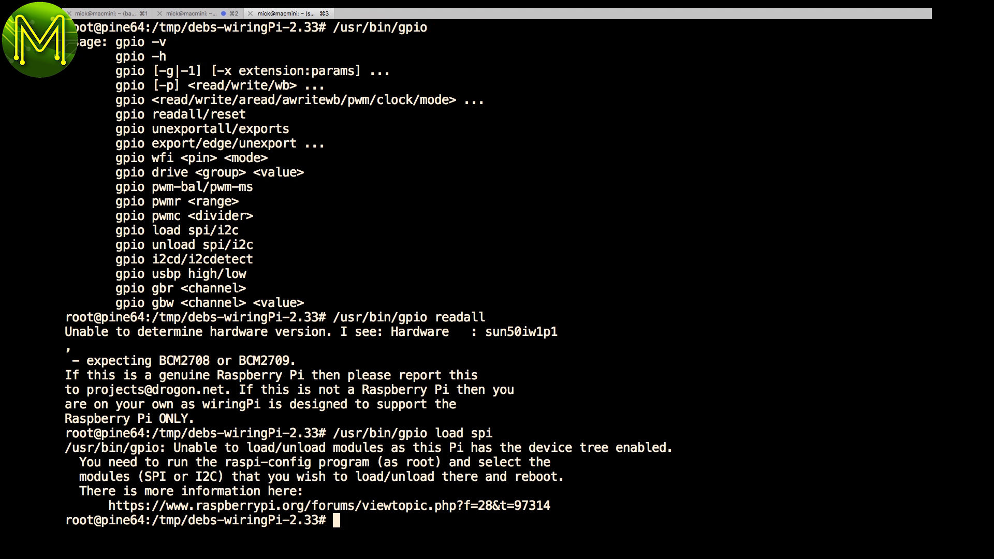
type("/usr/bin/gpio load i2cd")
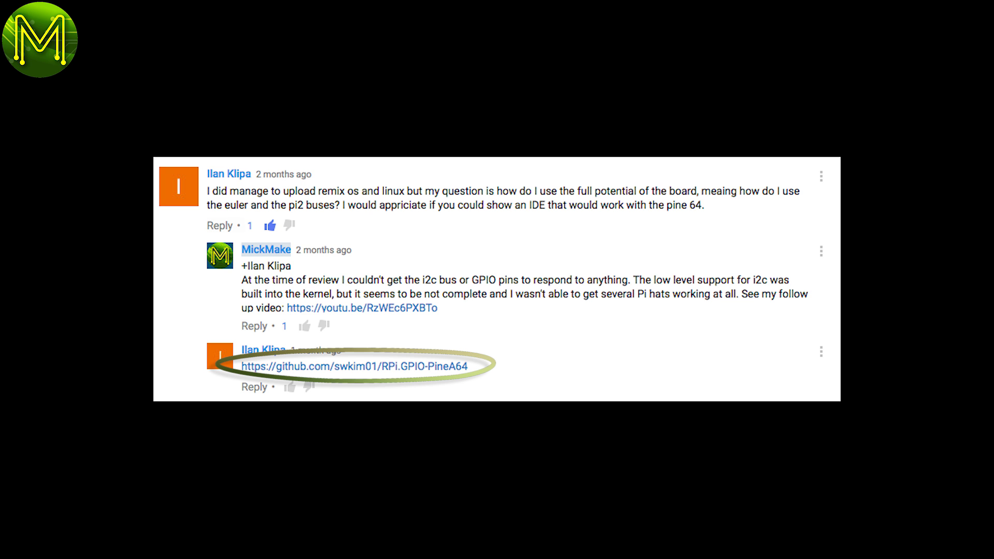
left_click(355, 366)
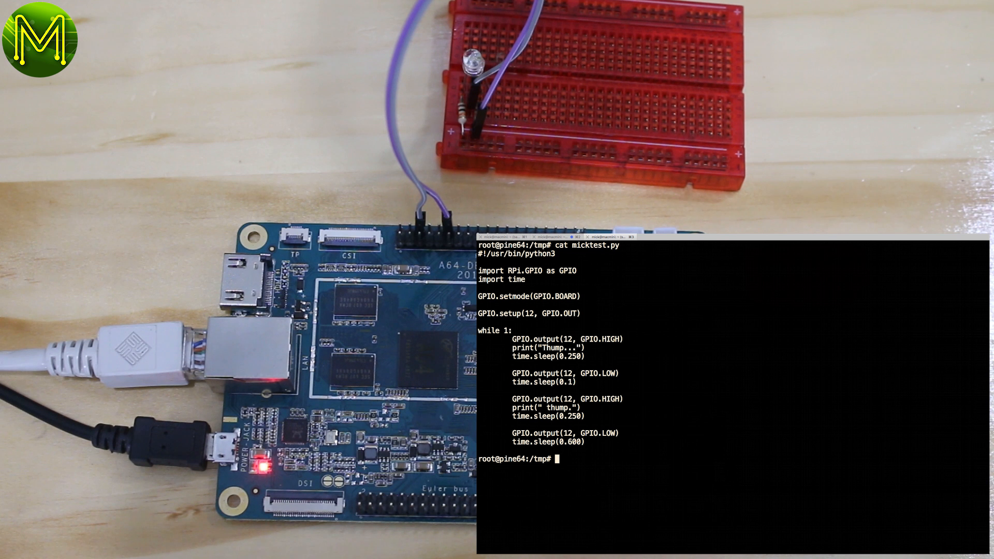
- Run ./micktest.py to blink the LED, then interrupt it with Ctrl+C
type("./micktest.py")
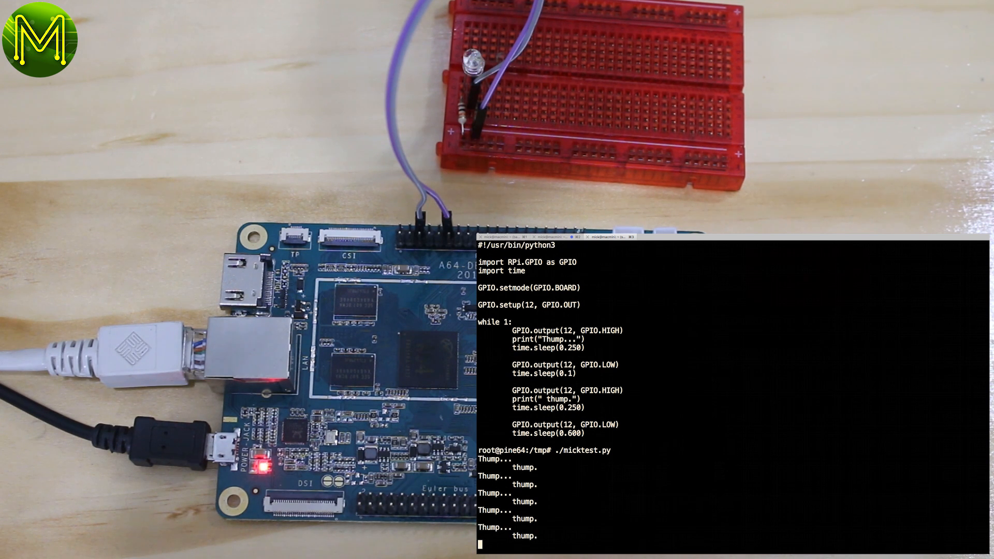
key("ctrl+c")
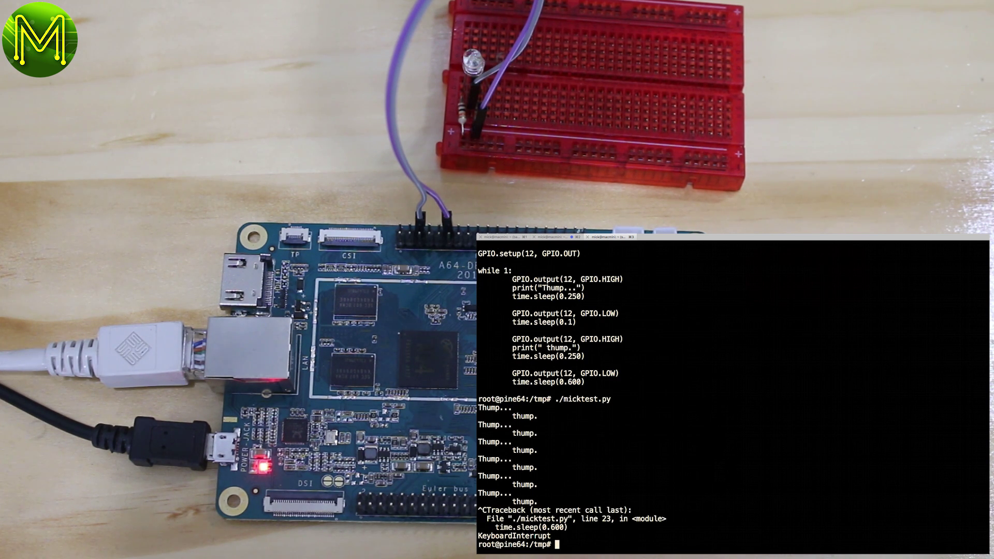